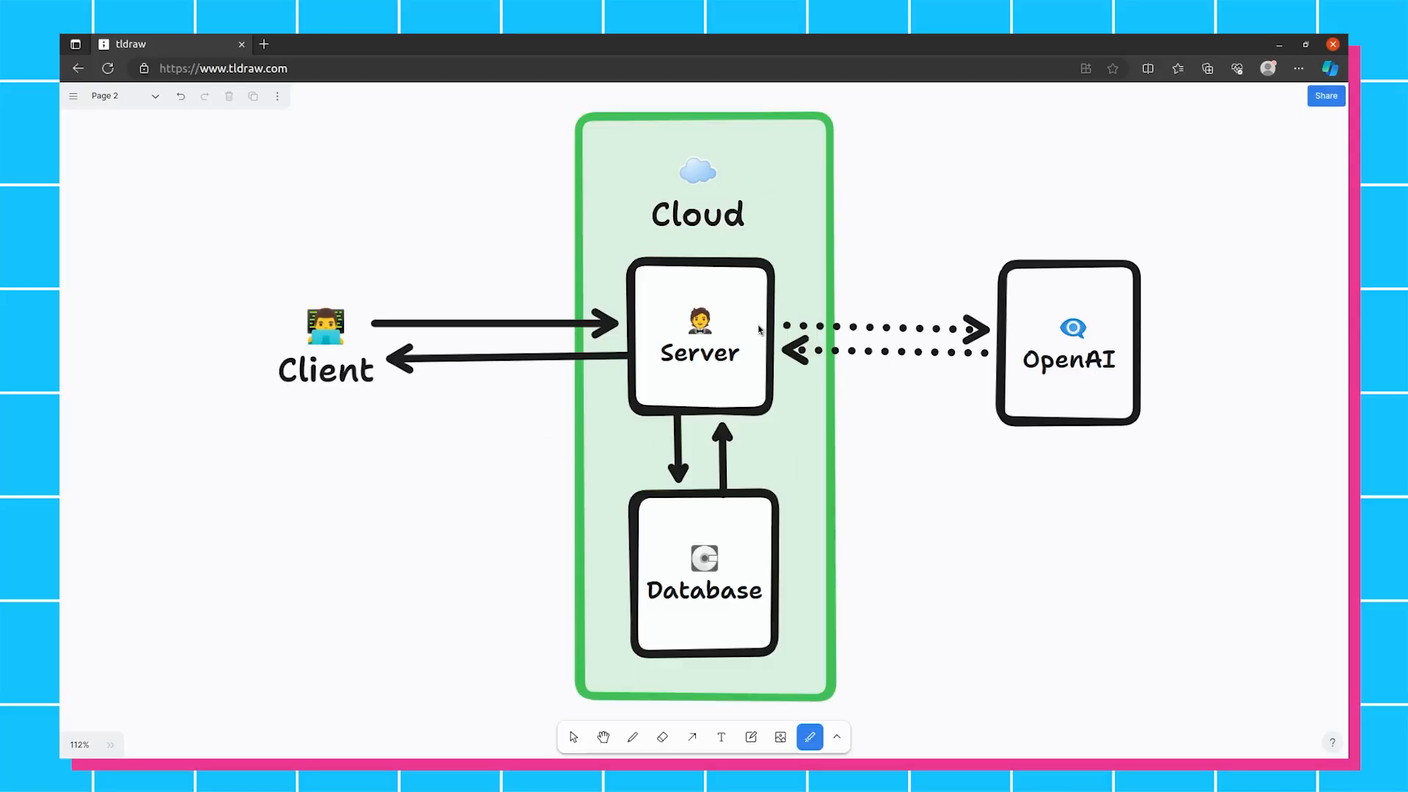
{"action": "mouse_move", "coordinate": [717, 325]}
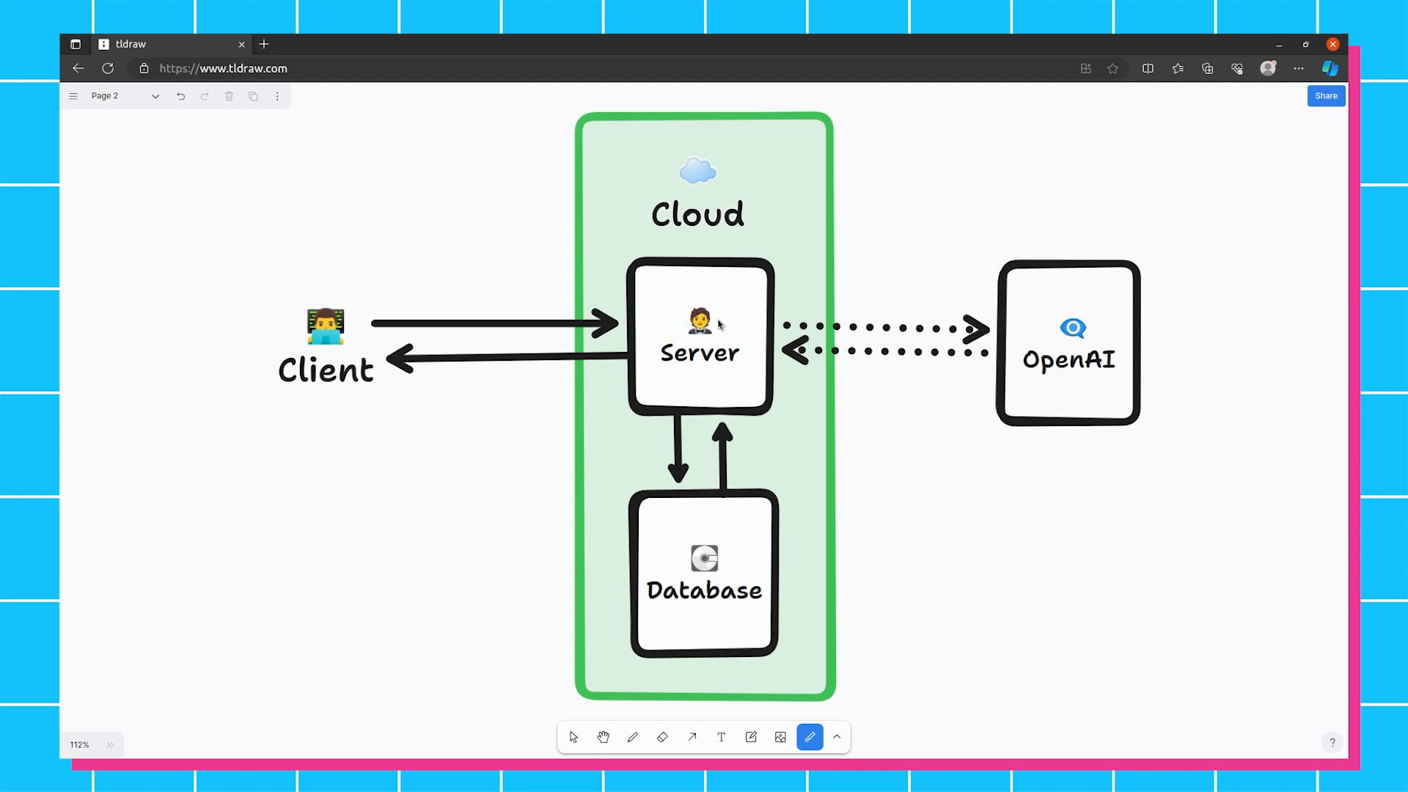
{"action": "mouse_move", "coordinate": [727, 328]}
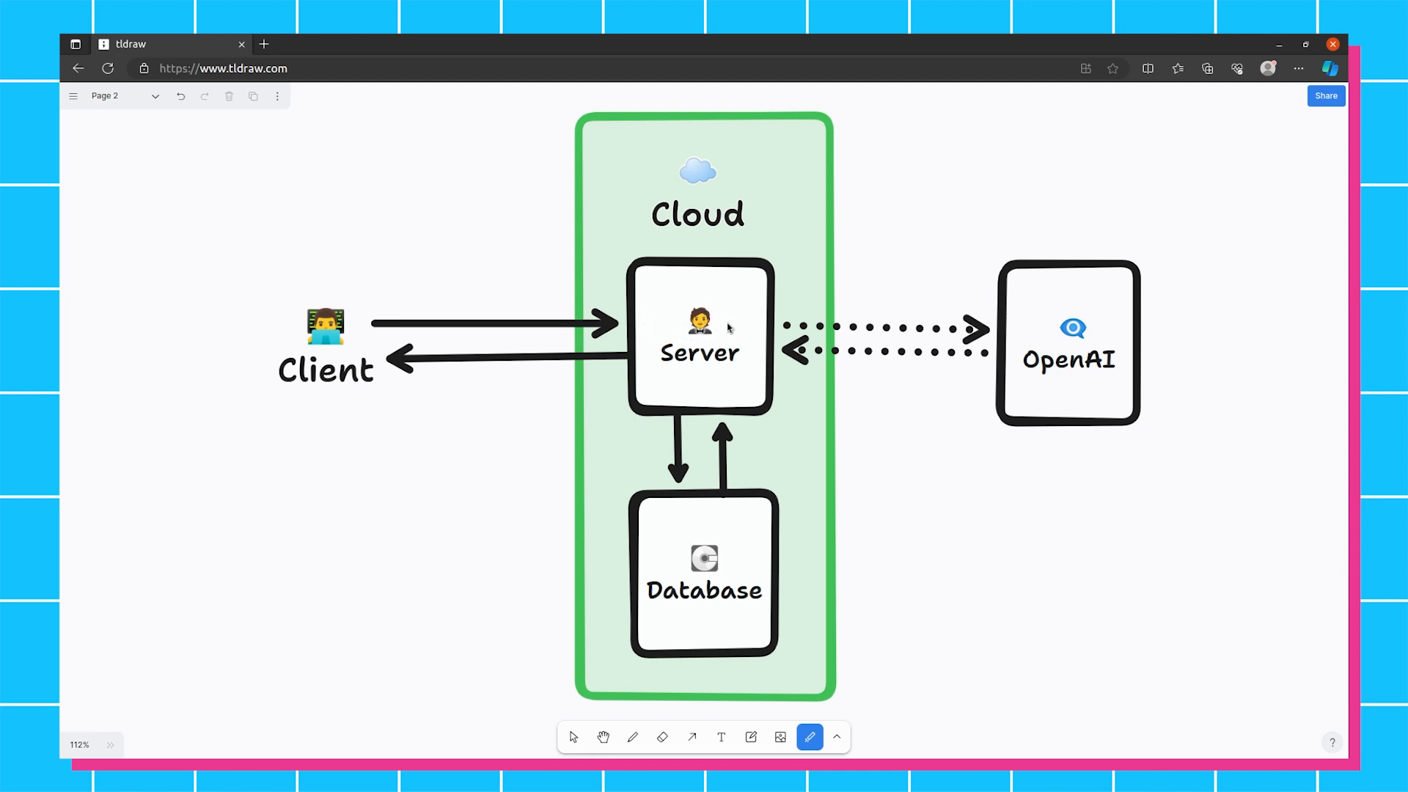
{"action": "mouse_move", "coordinate": [1083, 333]}
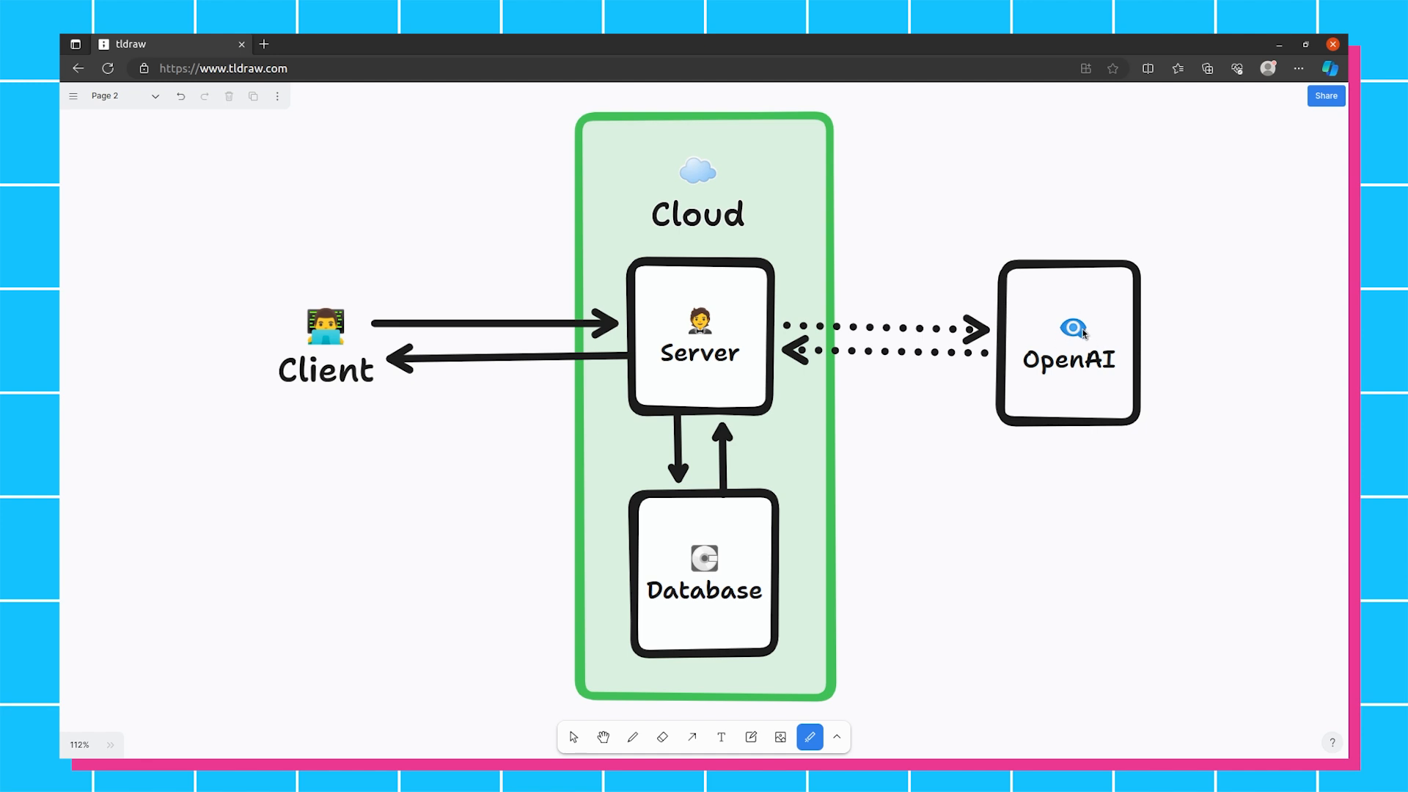
{"action": "mouse_move", "coordinate": [784, 323]}
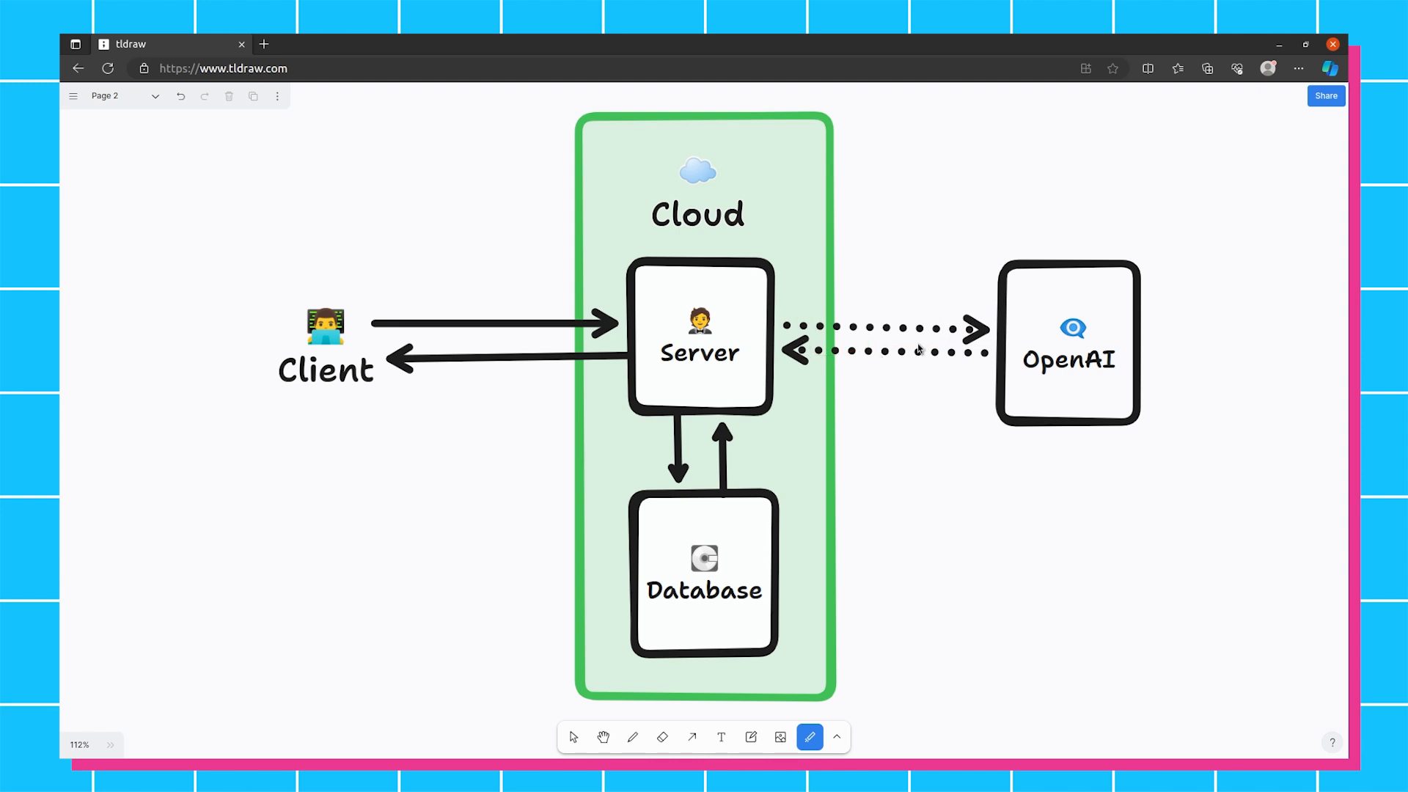
{"action": "mouse_move", "coordinate": [862, 332]}
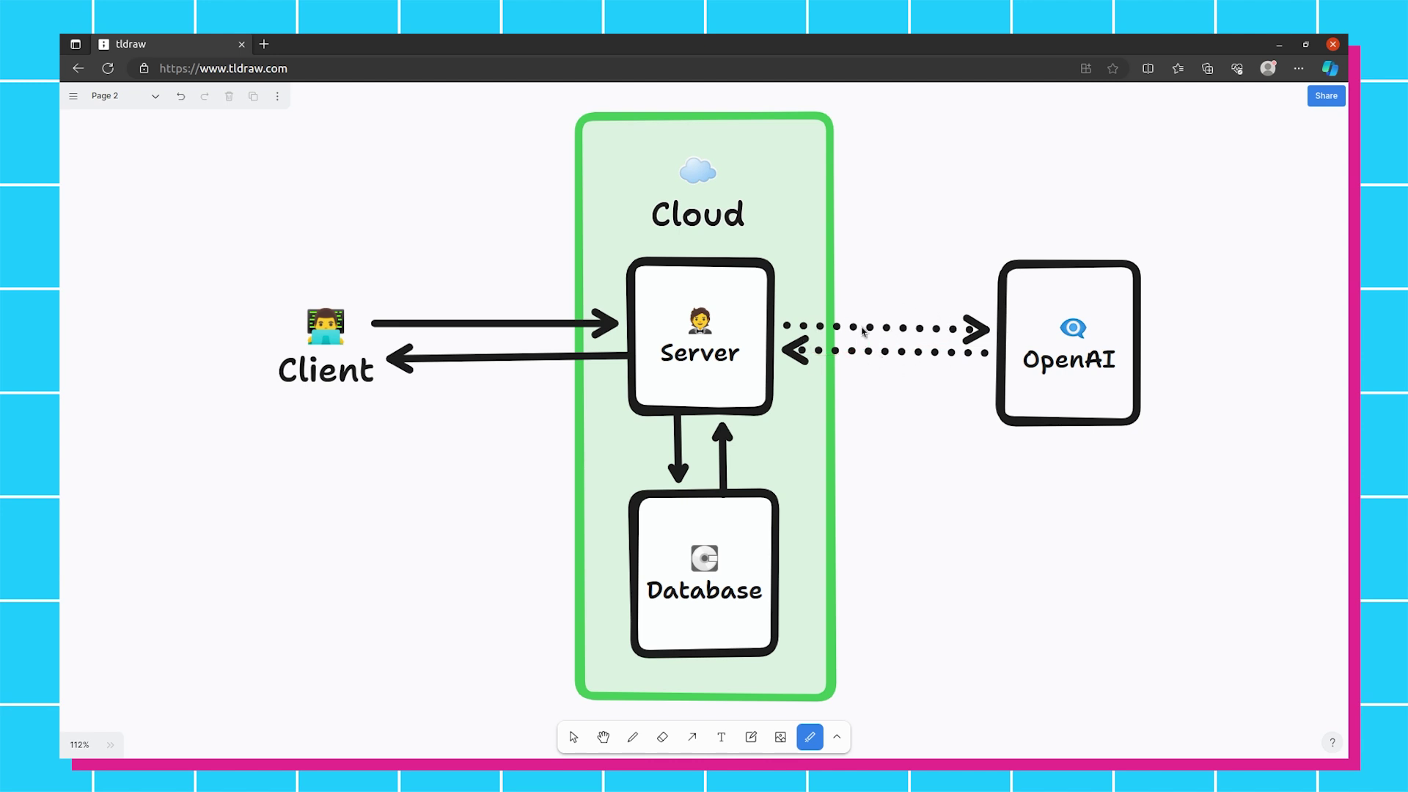
{"action": "mouse_move", "coordinate": [764, 344]}
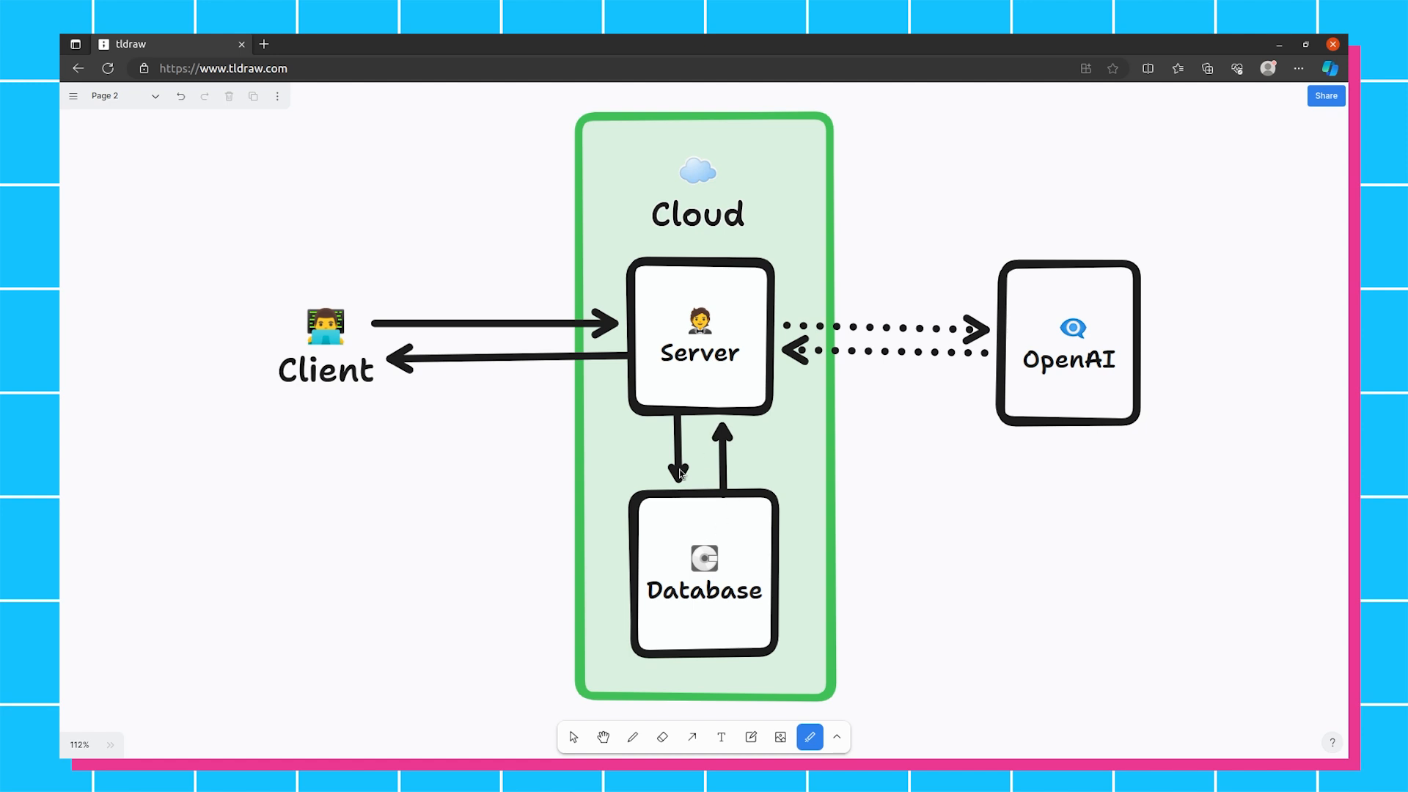
{"action": "mouse_move", "coordinate": [701, 544]}
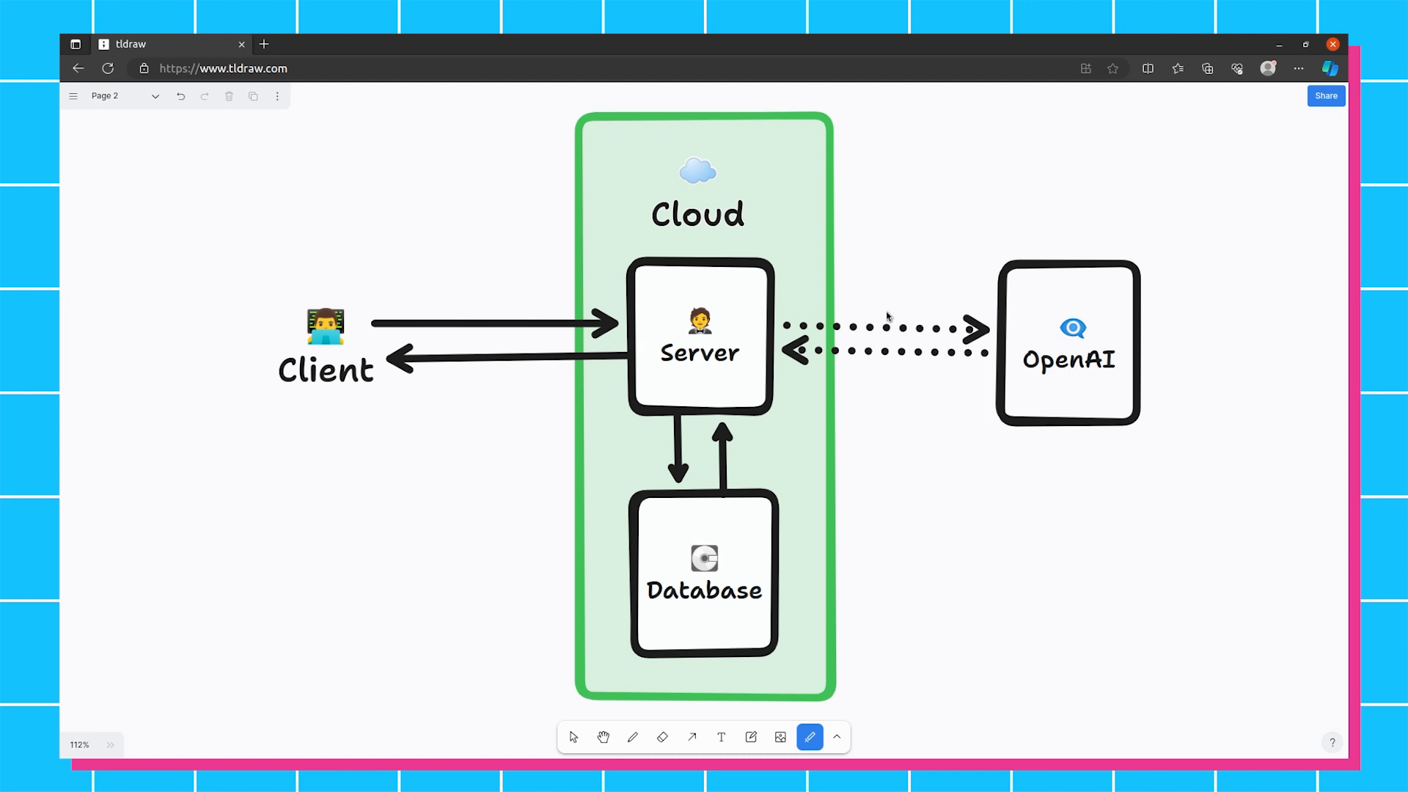
{"action": "mouse_move", "coordinate": [1221, 578]}
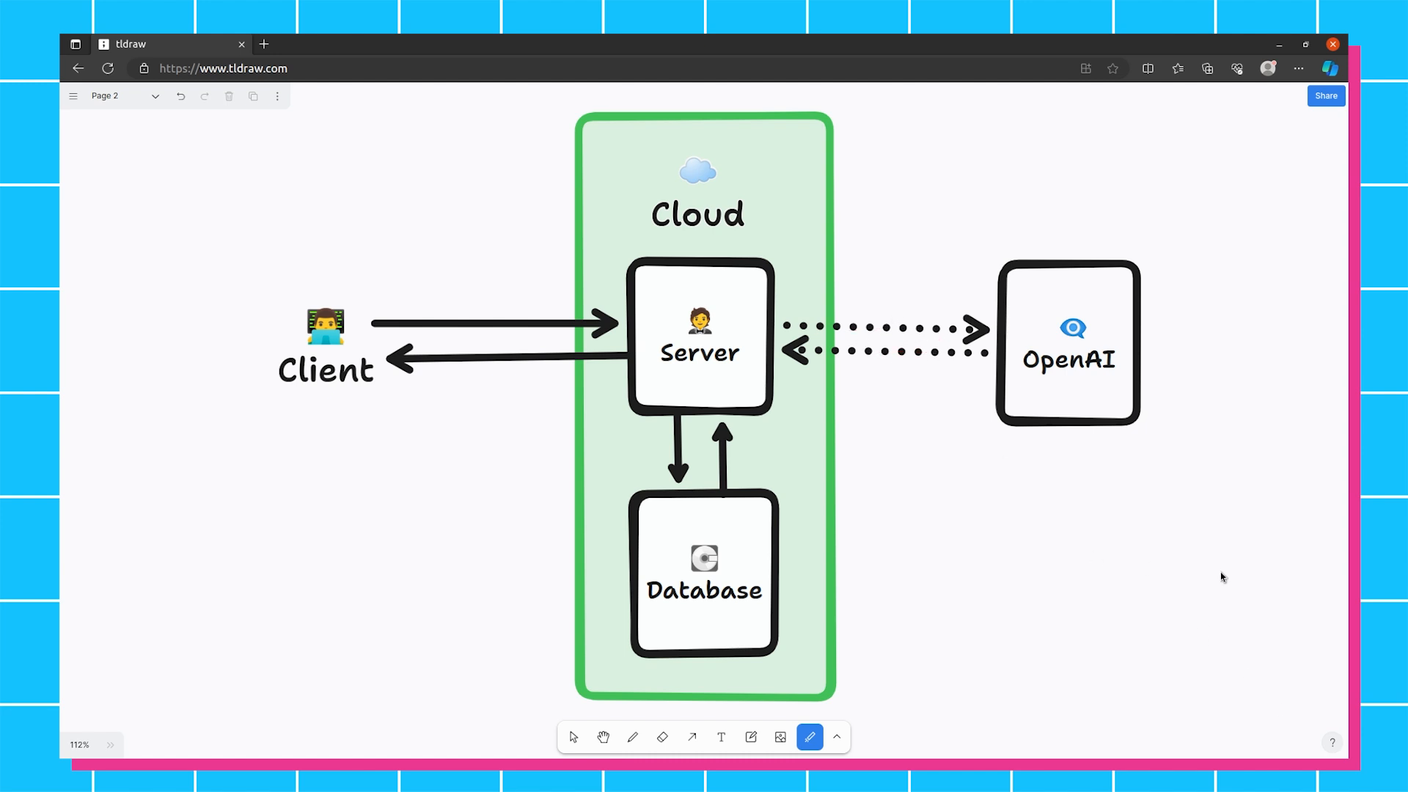
{"action": "mouse_move", "coordinate": [512, 345]}
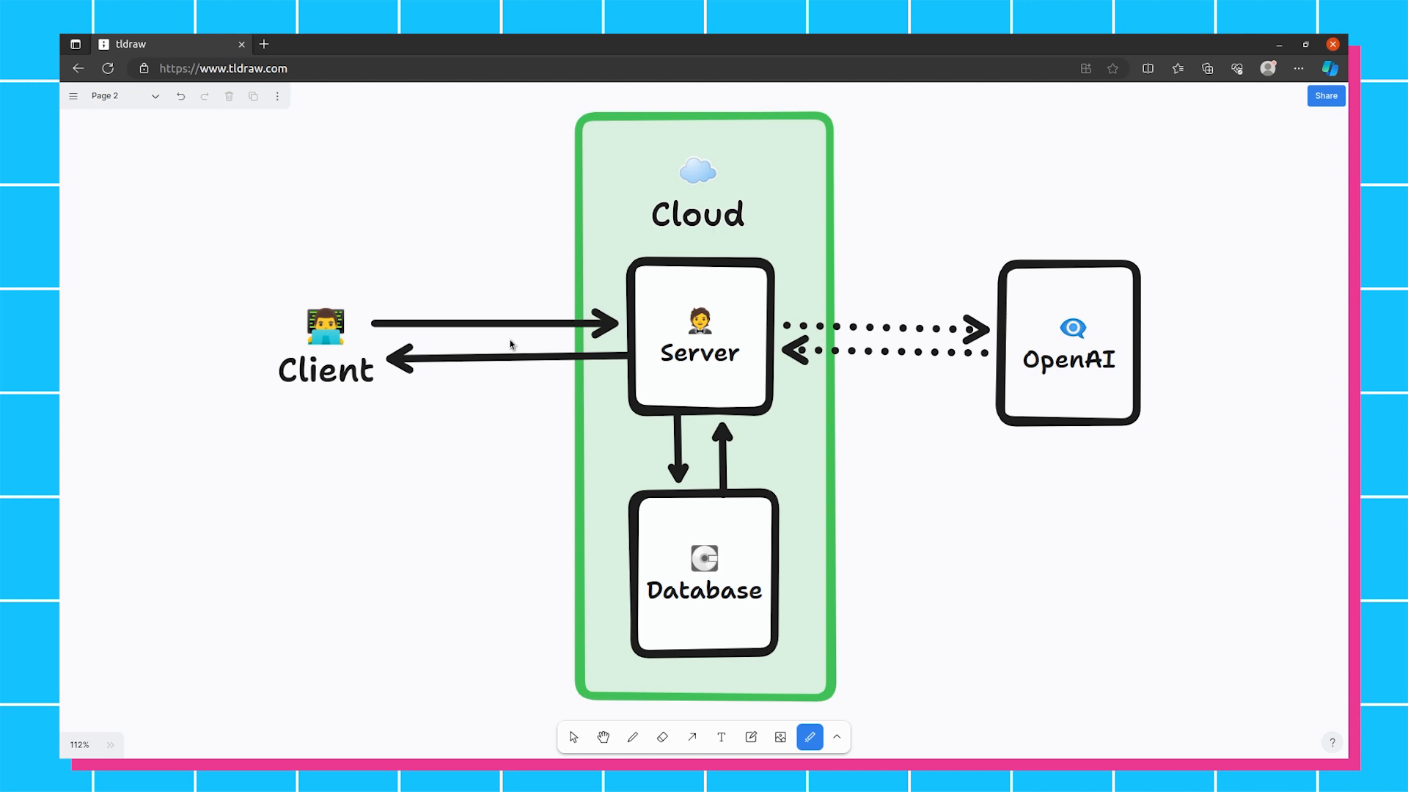
{"action": "mouse_move", "coordinate": [1118, 644]}
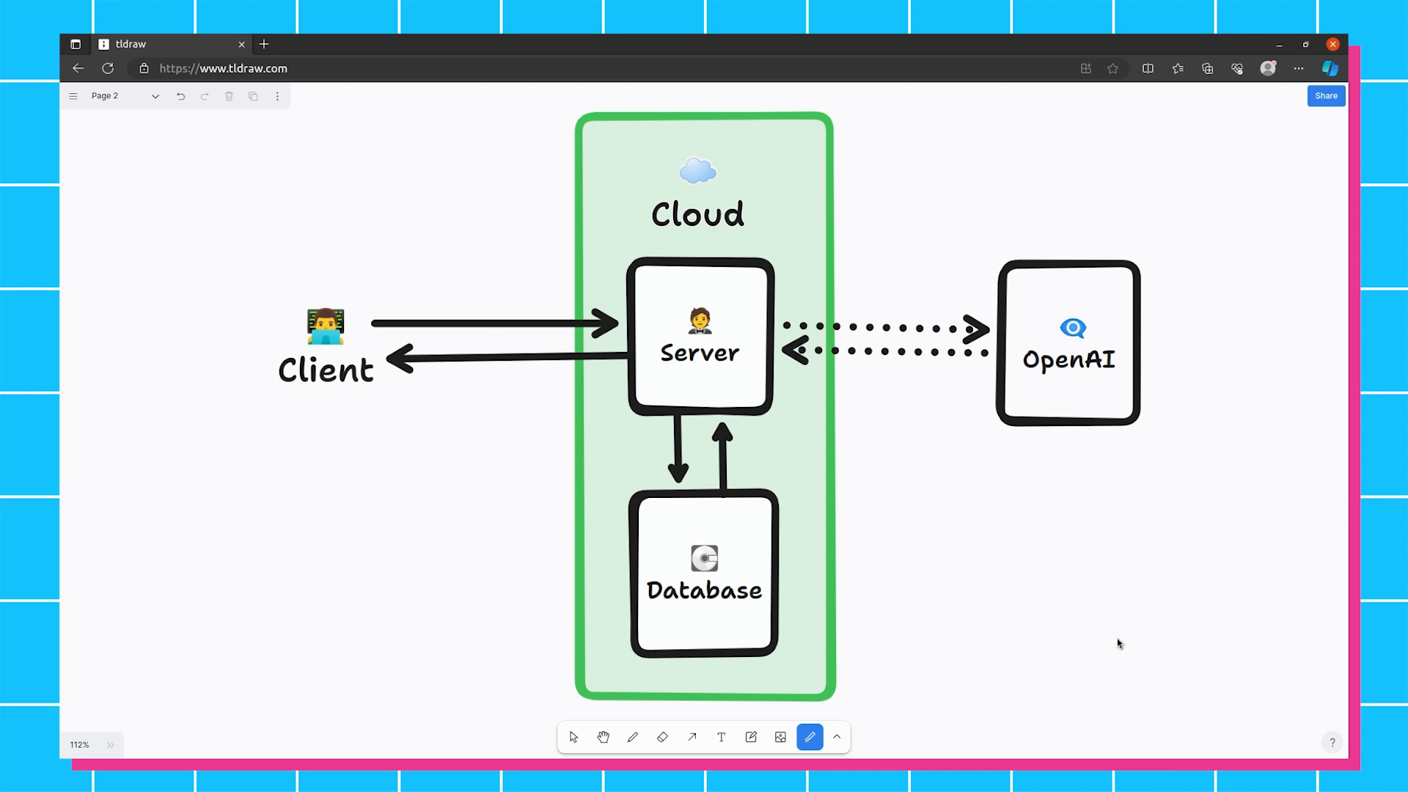
{"action": "mouse_move", "coordinate": [703, 369]}
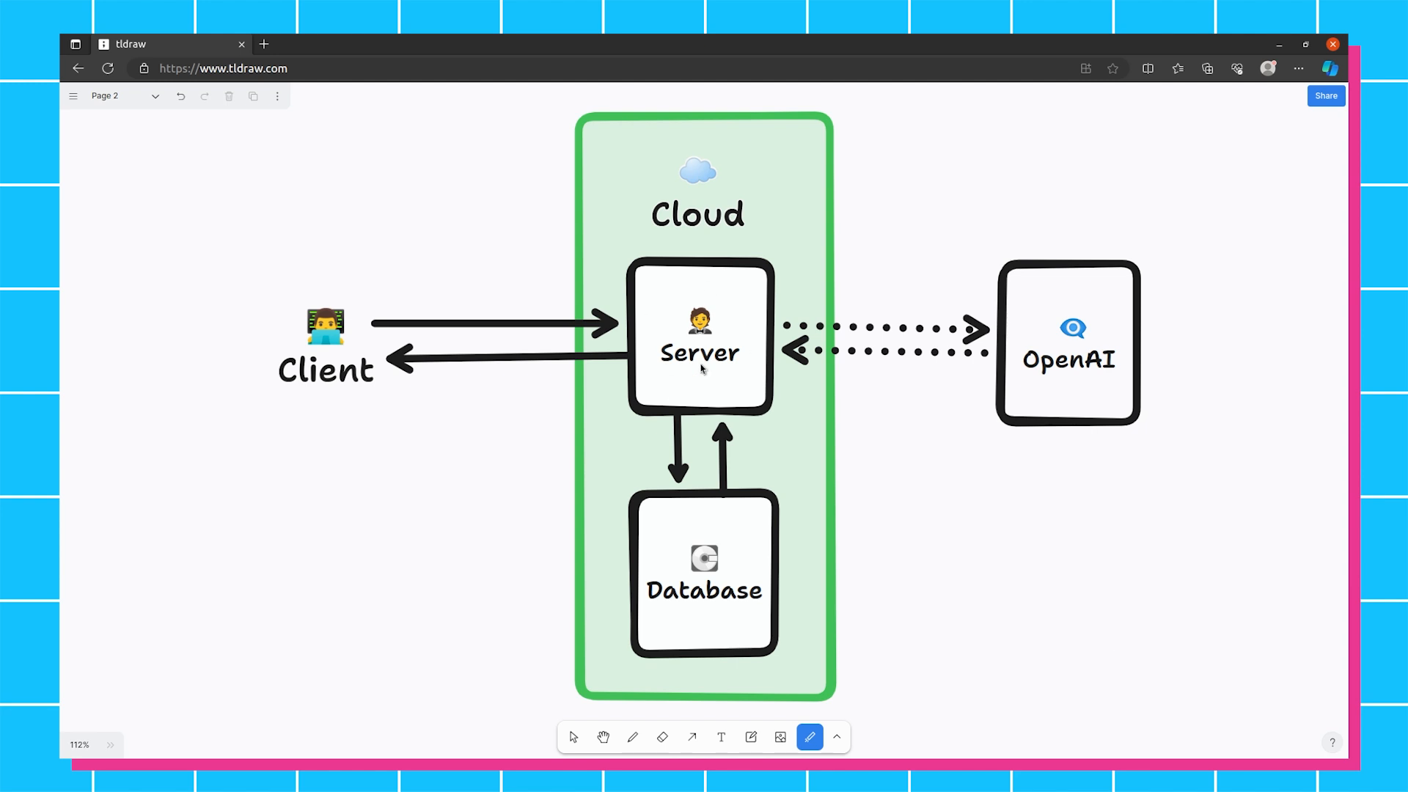
{"action": "mouse_move", "coordinate": [701, 440]}
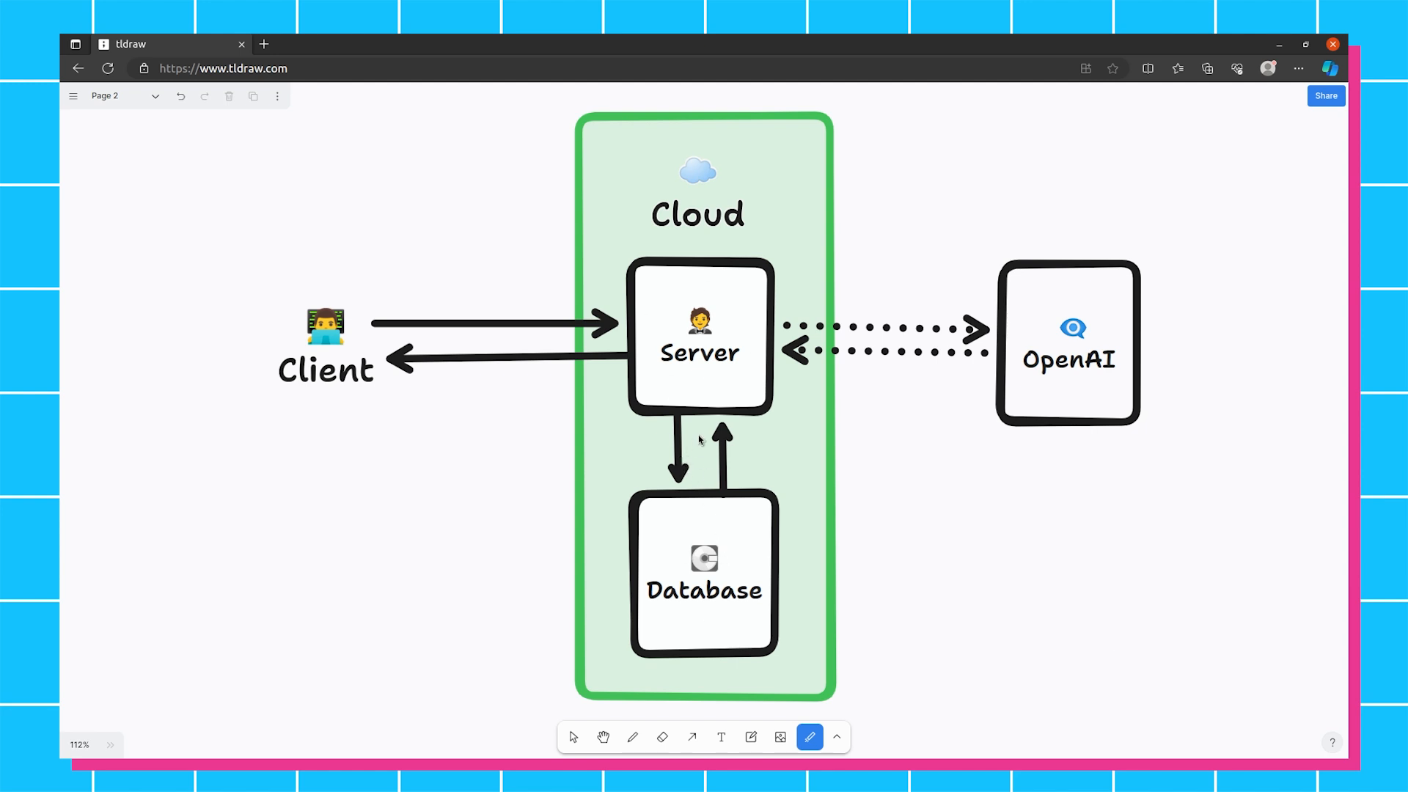
{"action": "mouse_move", "coordinate": [683, 460]}
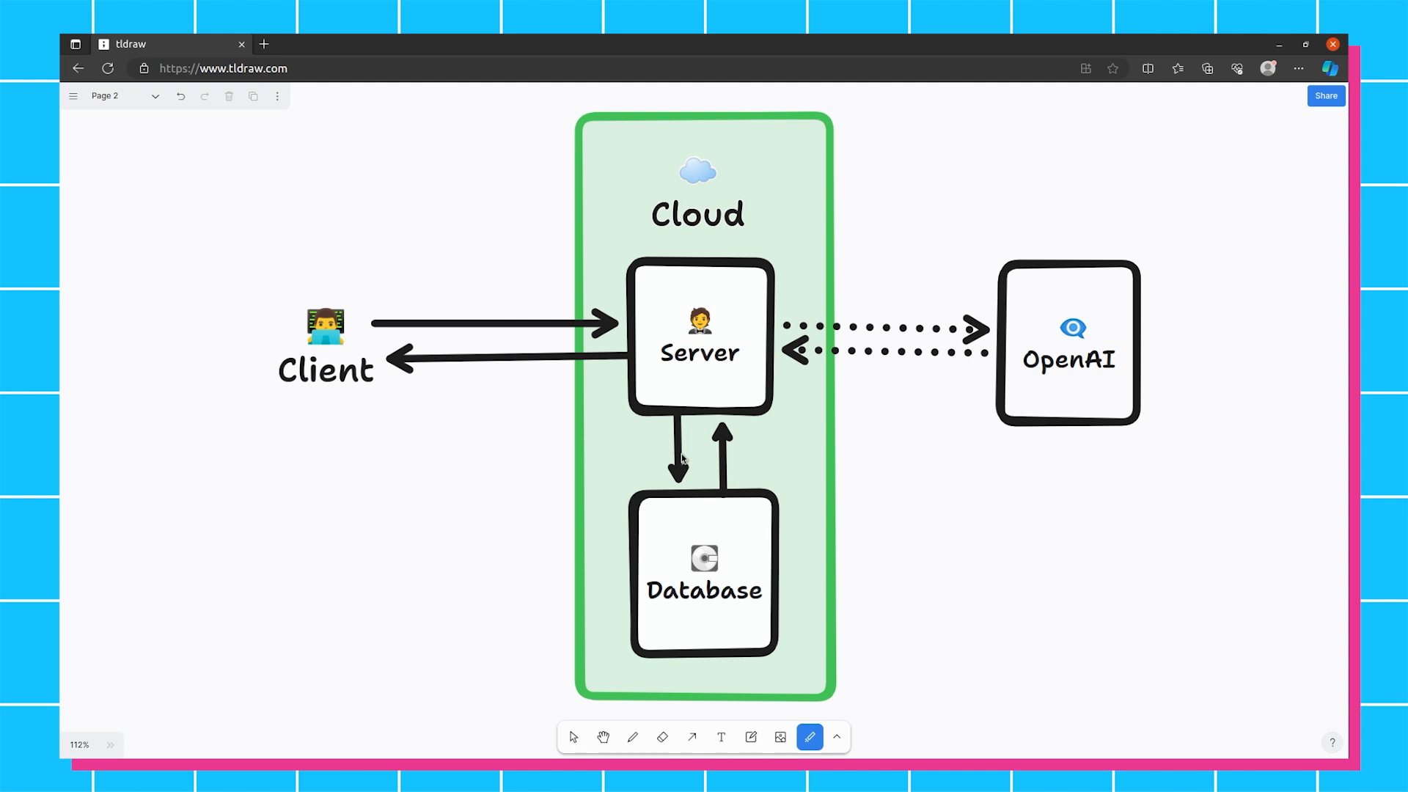
{"action": "mouse_move", "coordinate": [1303, 731]}
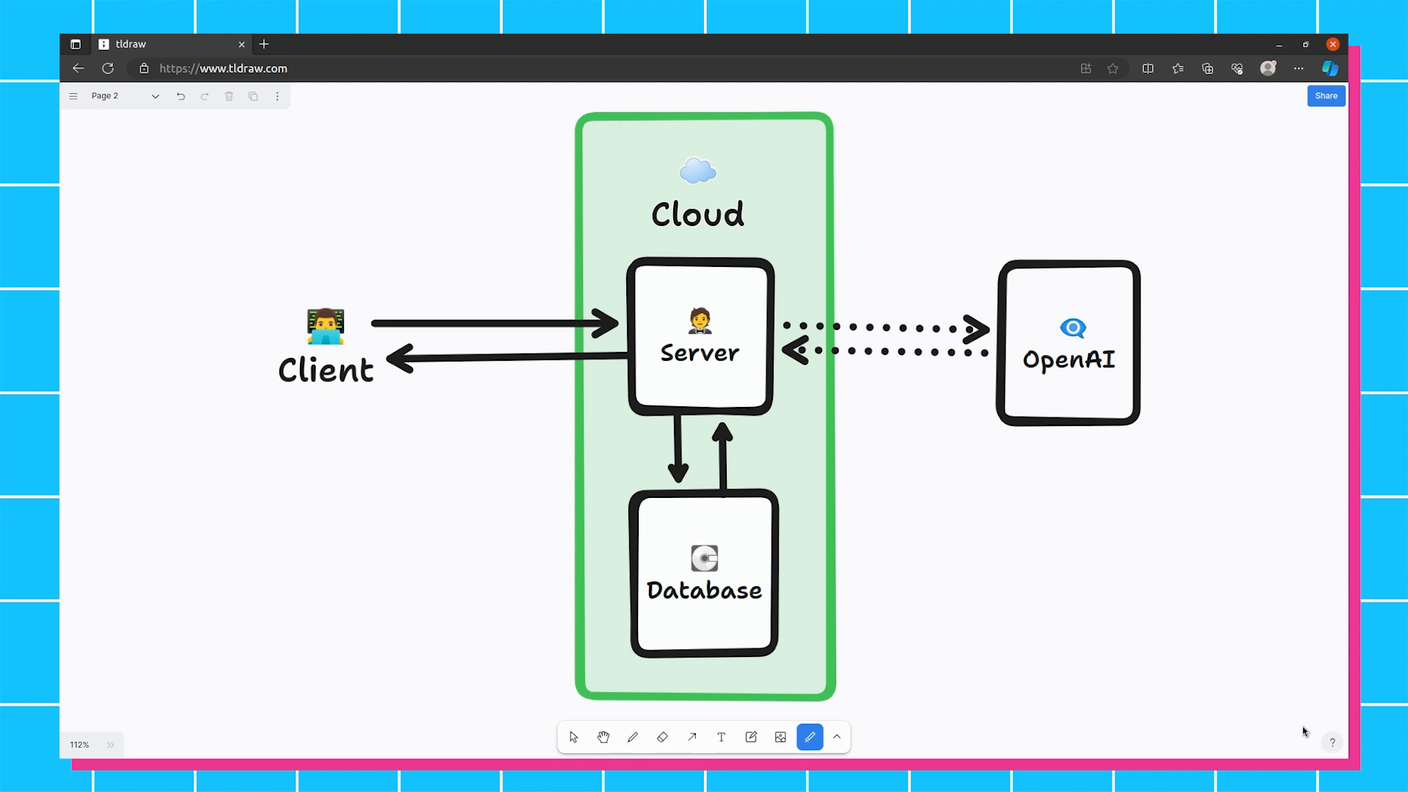
{"action": "mouse_move", "coordinate": [444, 429]}
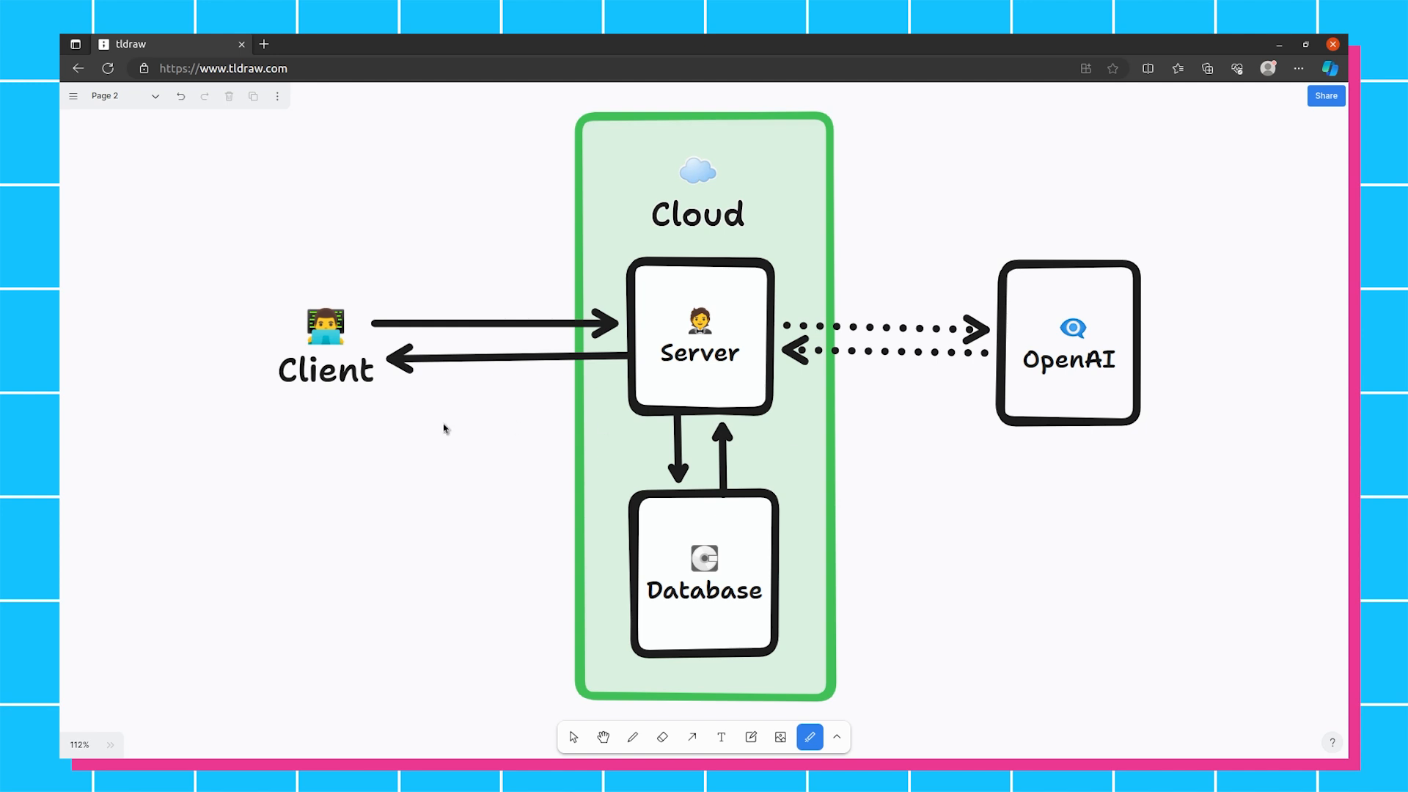
{"action": "mouse_move", "coordinate": [348, 340]}
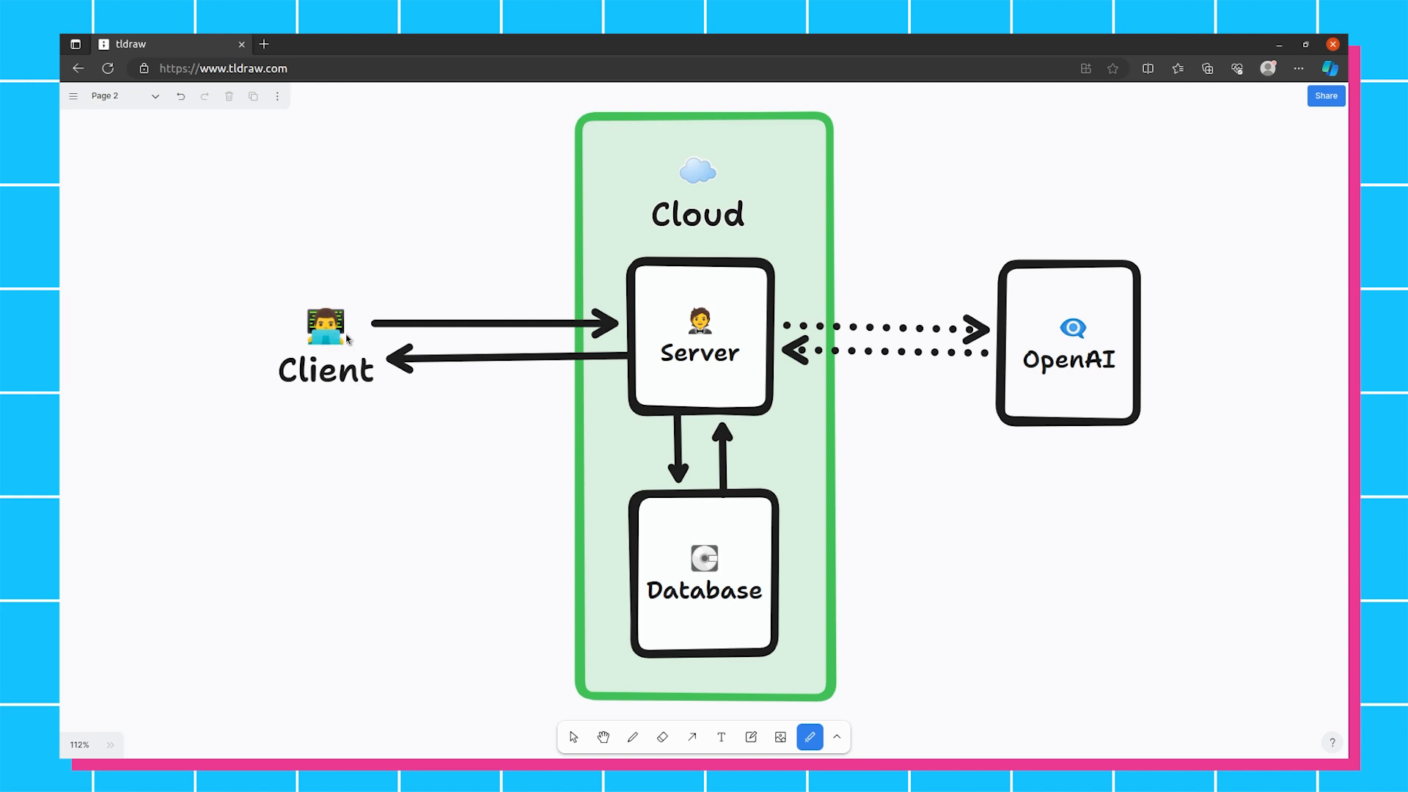
{"action": "mouse_move", "coordinate": [358, 324]}
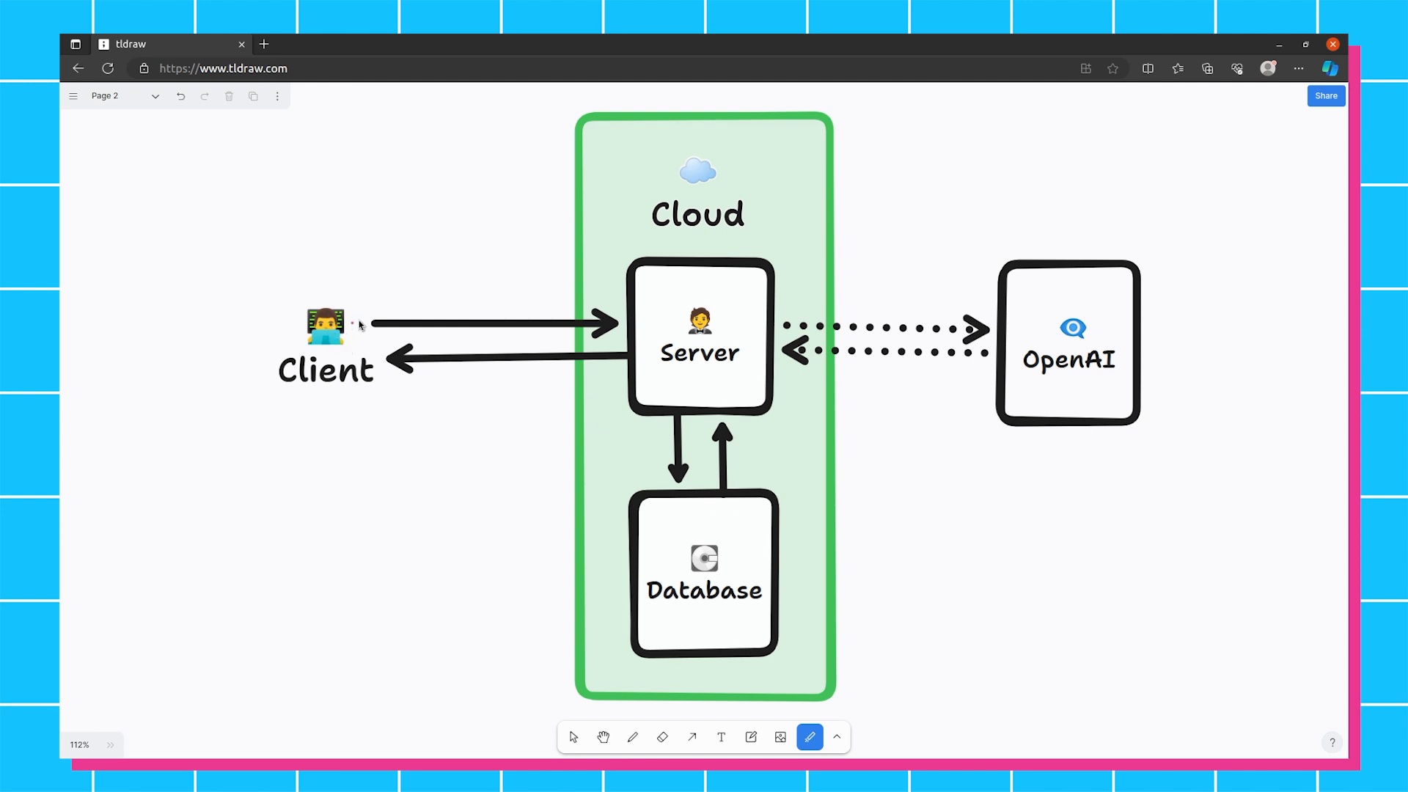
{"action": "mouse_move", "coordinate": [1270, 637]}
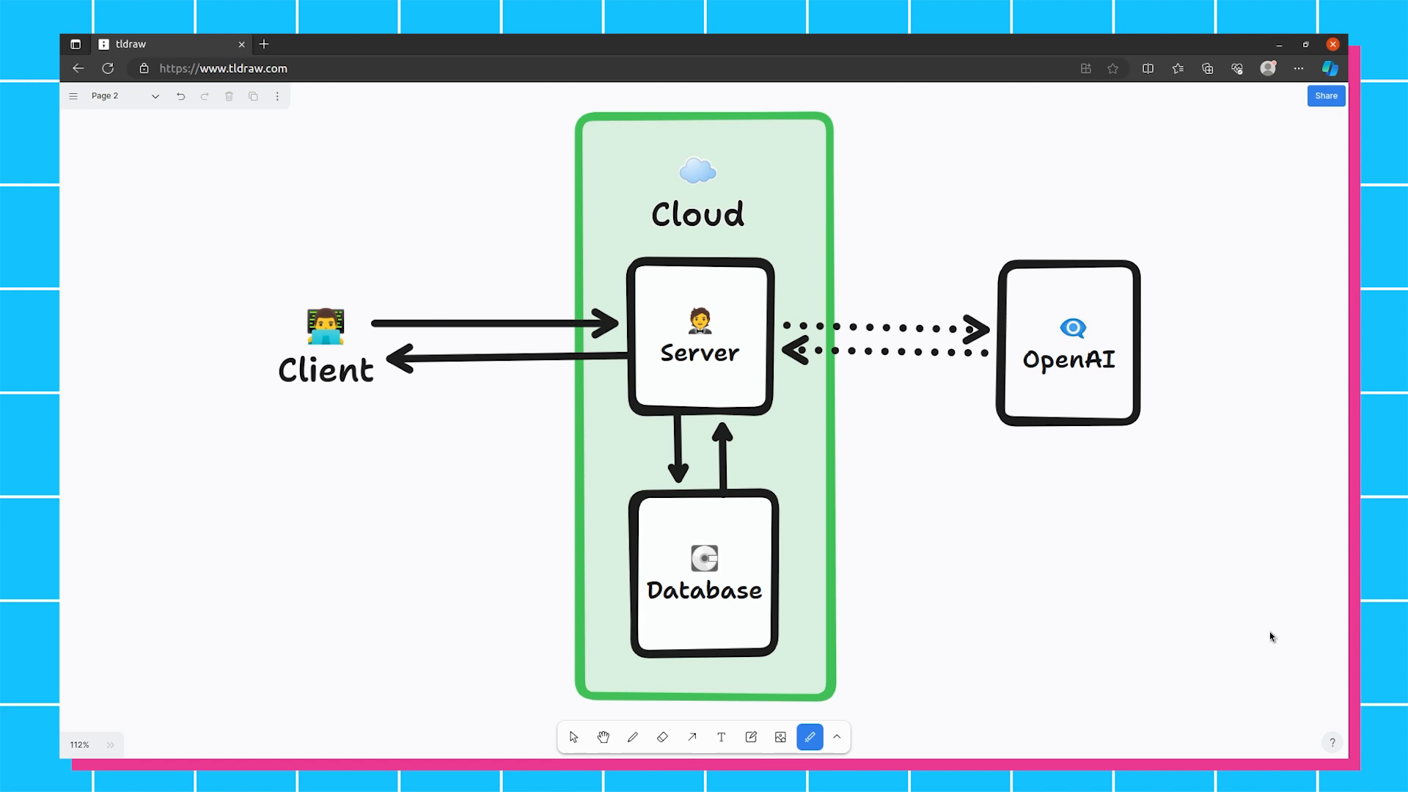